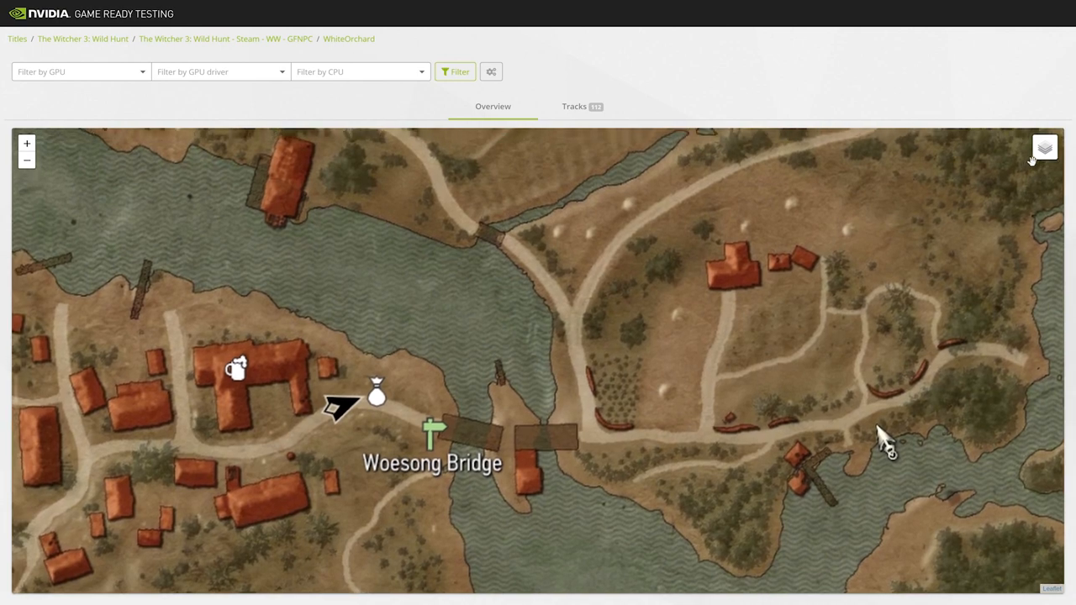
# Show the Overview map of White Orchard with AI agent track lines overlaid near Woesong Bridge
pyautogui.click(1043, 148)
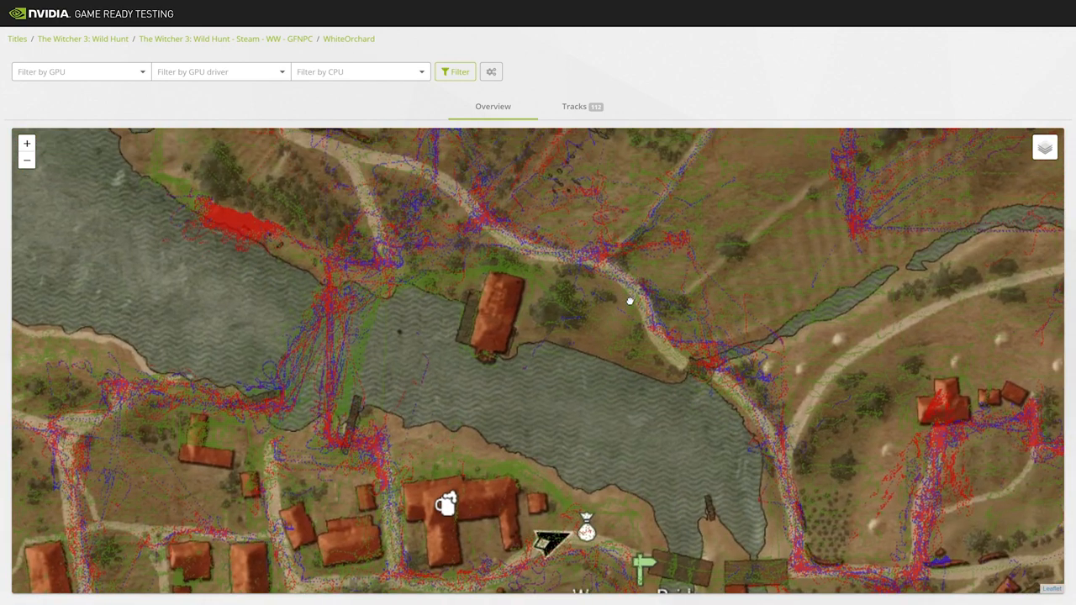
pyautogui.click(448, 502)
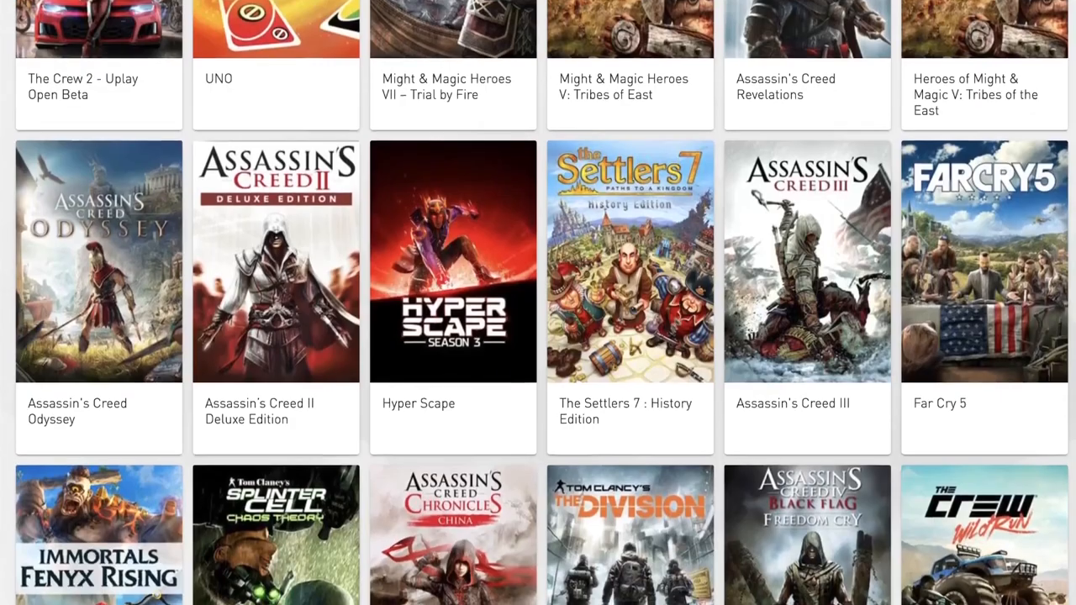
pyautogui.scroll(-3)
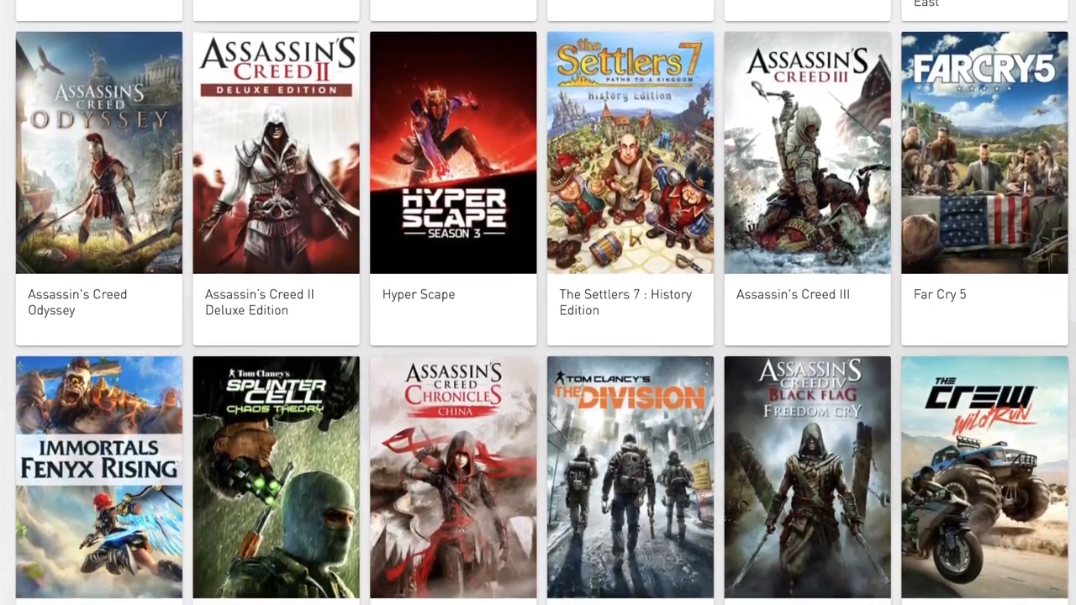
pyautogui.scroll(-3)
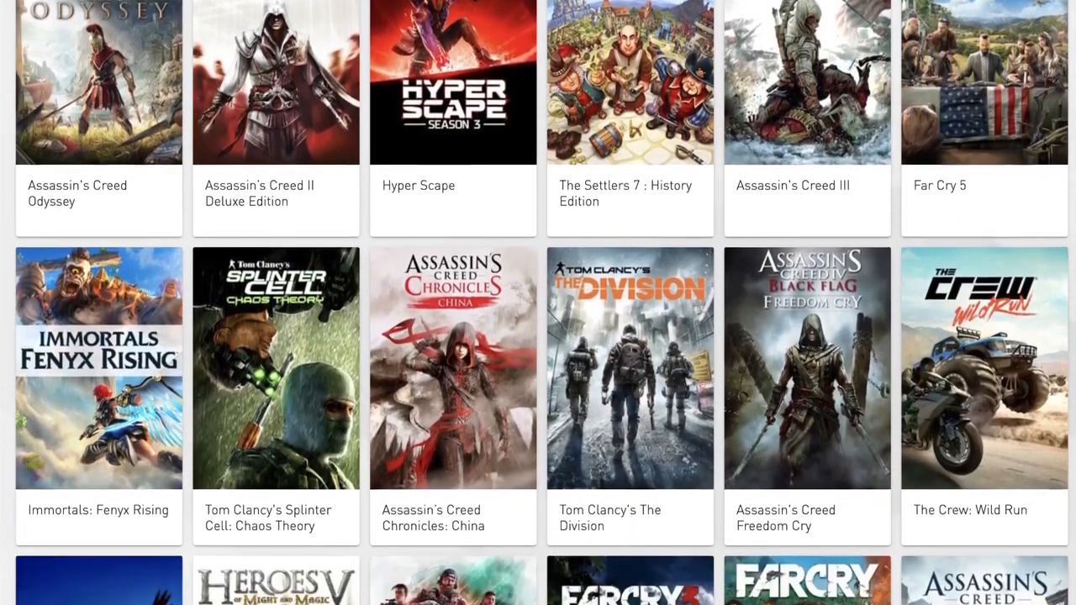
pyautogui.scroll(-3)
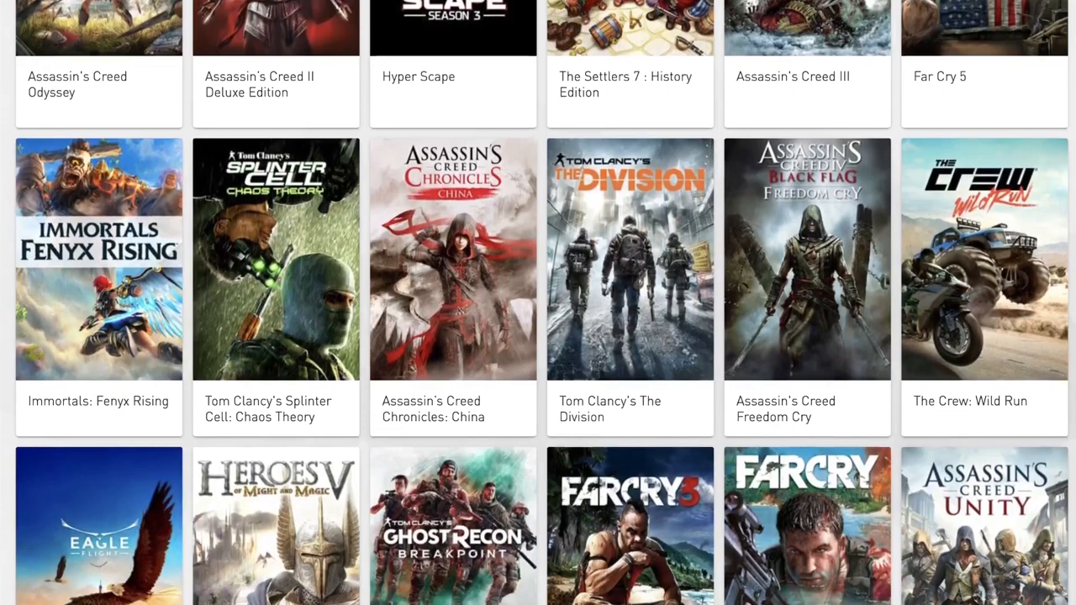